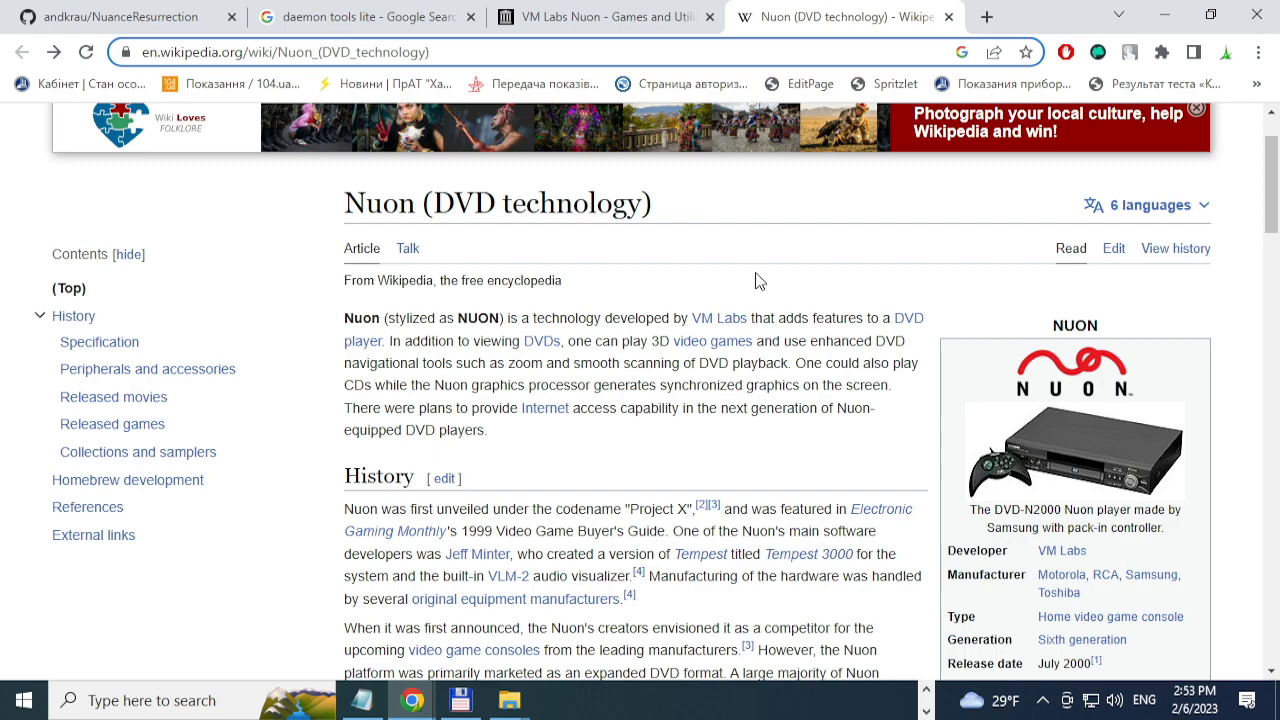
pyautogui.moveTo(704, 132)
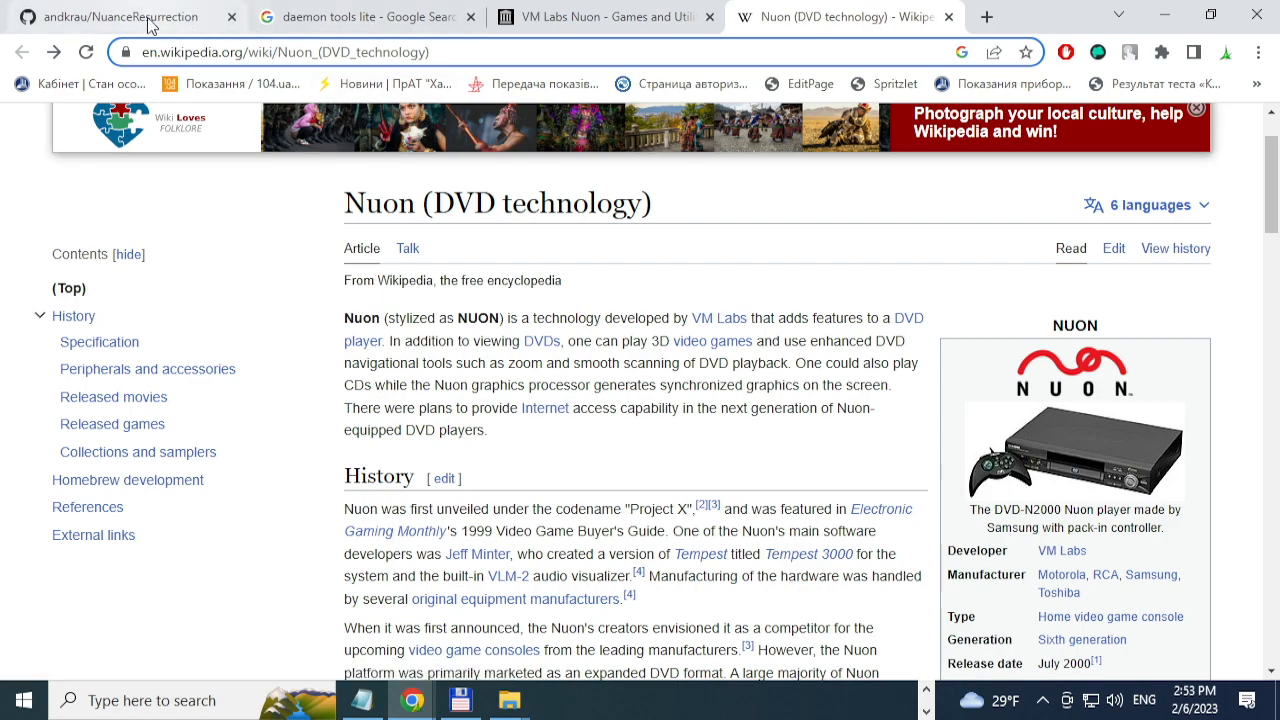
# - Review the Nuon games archive and daemon tools lite search, returning to the NuanceResurrection repository
pyautogui.click(120, 16)
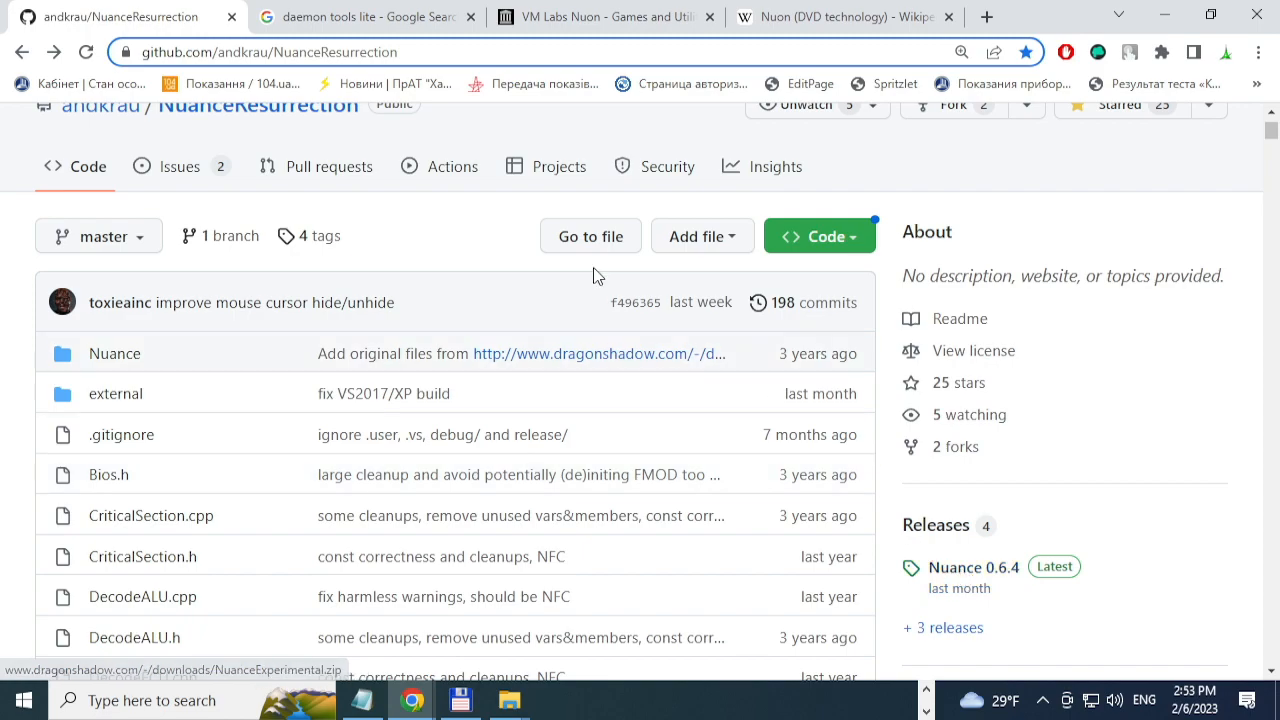
pyautogui.moveTo(658, 84)
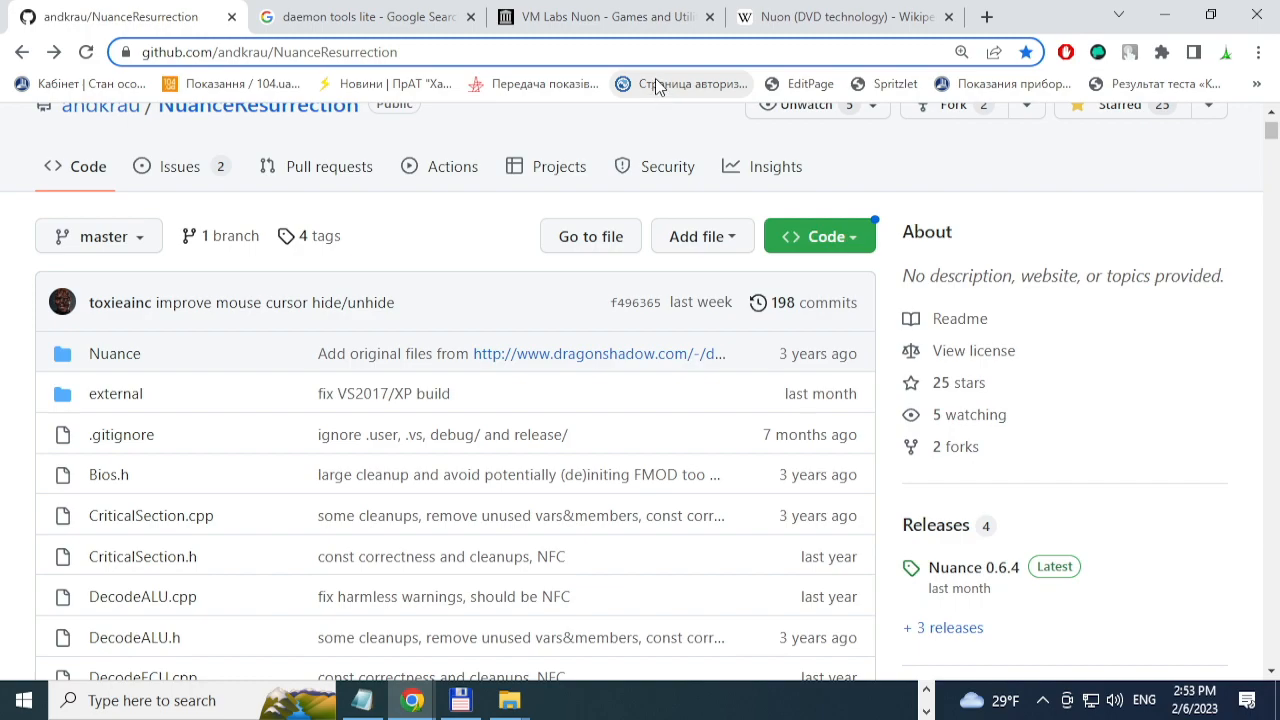
pyautogui.moveTo(692, 84)
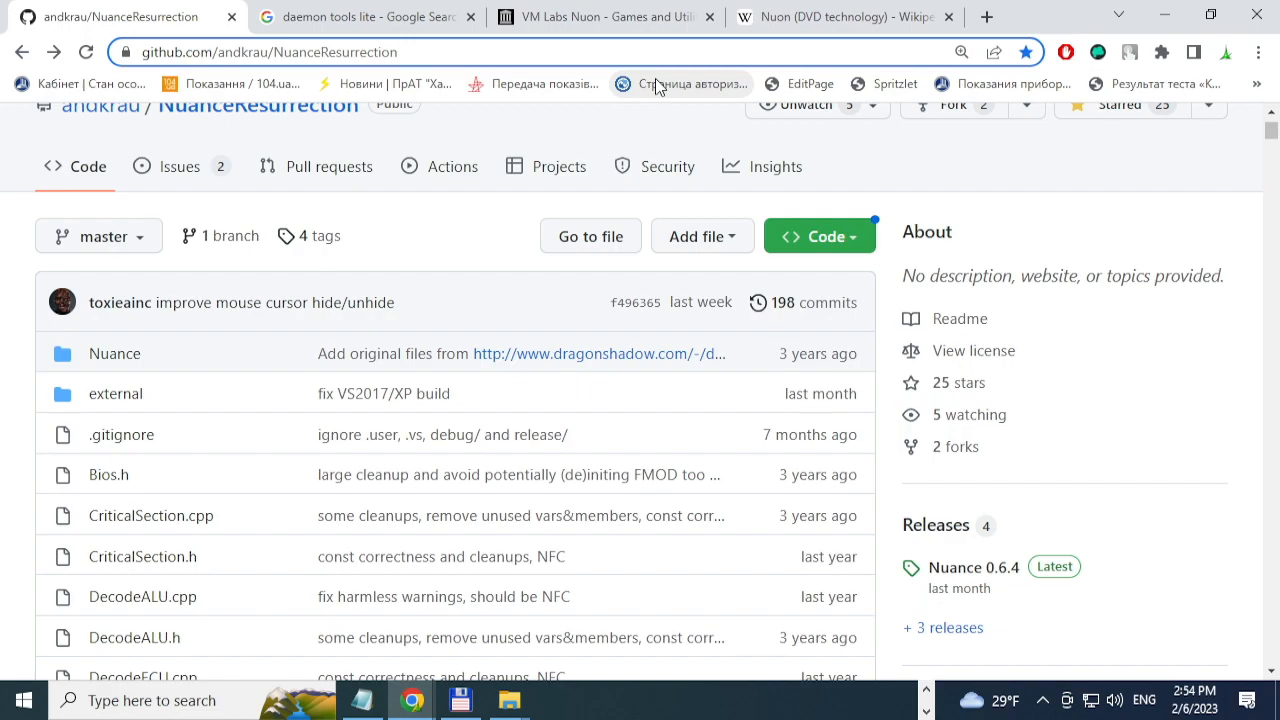
pyautogui.click(600, 16)
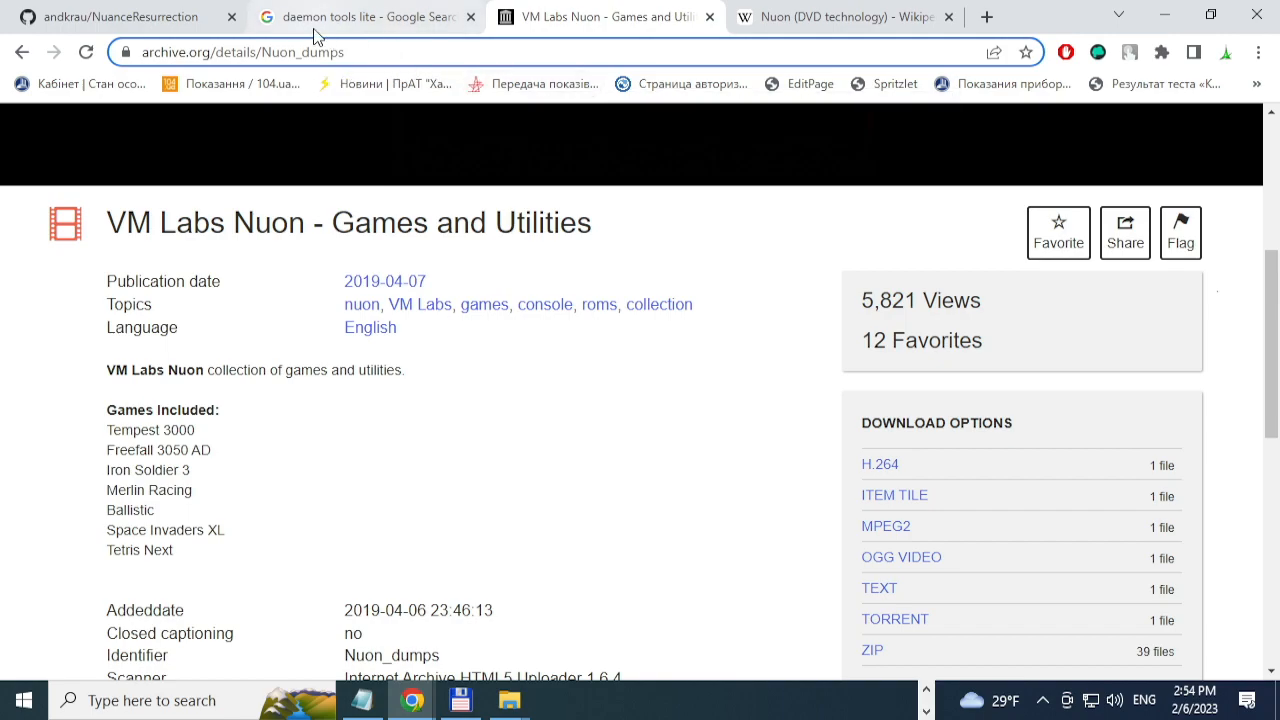
pyautogui.click(360, 16)
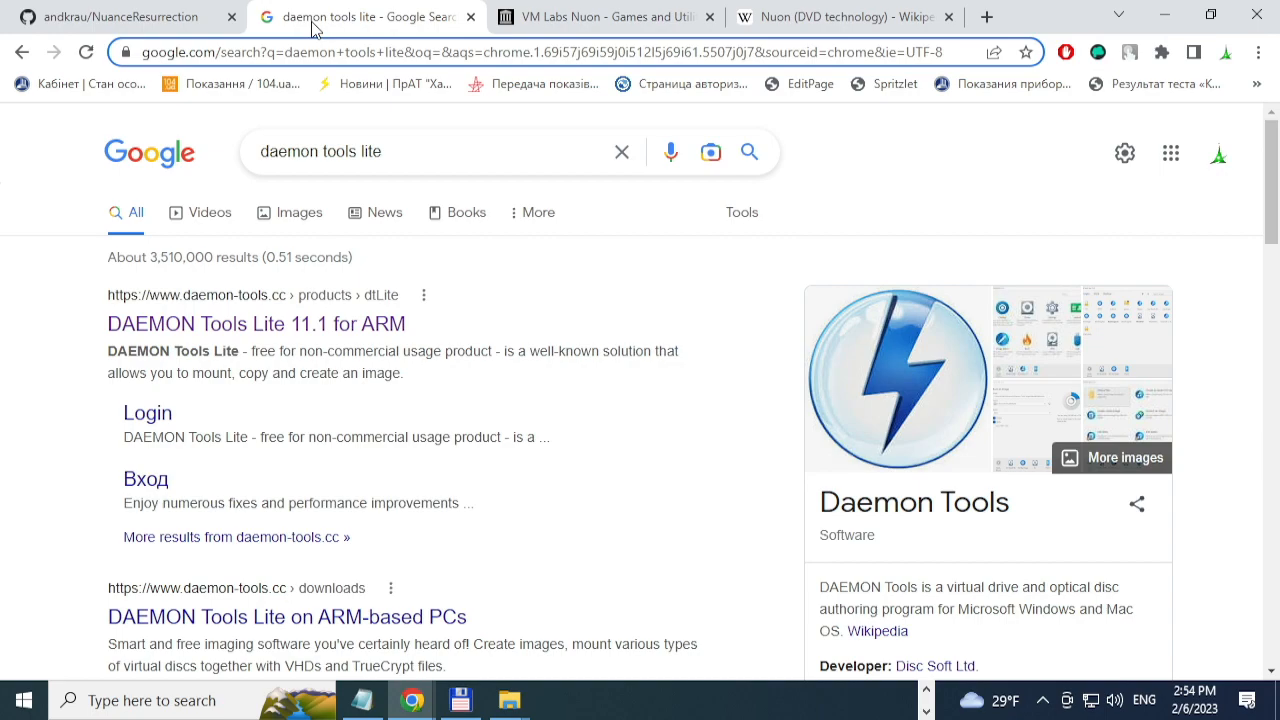
pyautogui.click(120, 16)
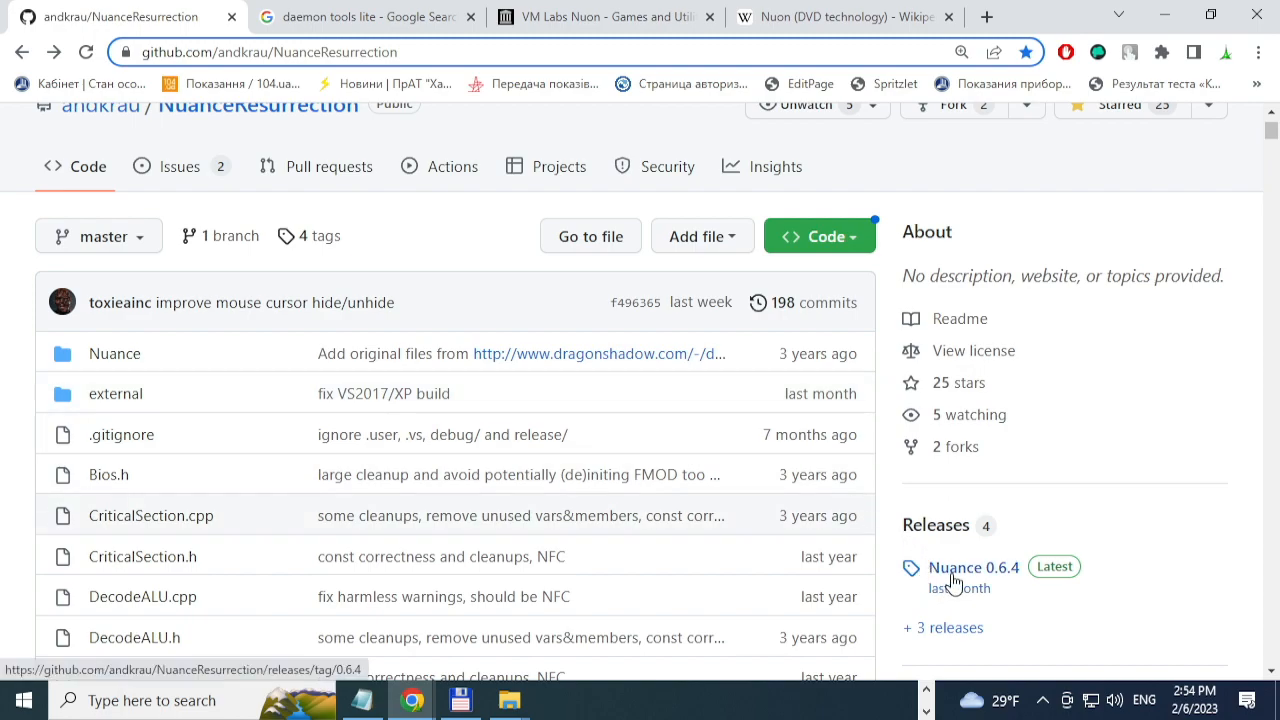
# - View the Nuance 0.6.4 release's changelog and downloadable assets
pyautogui.click(972, 568)
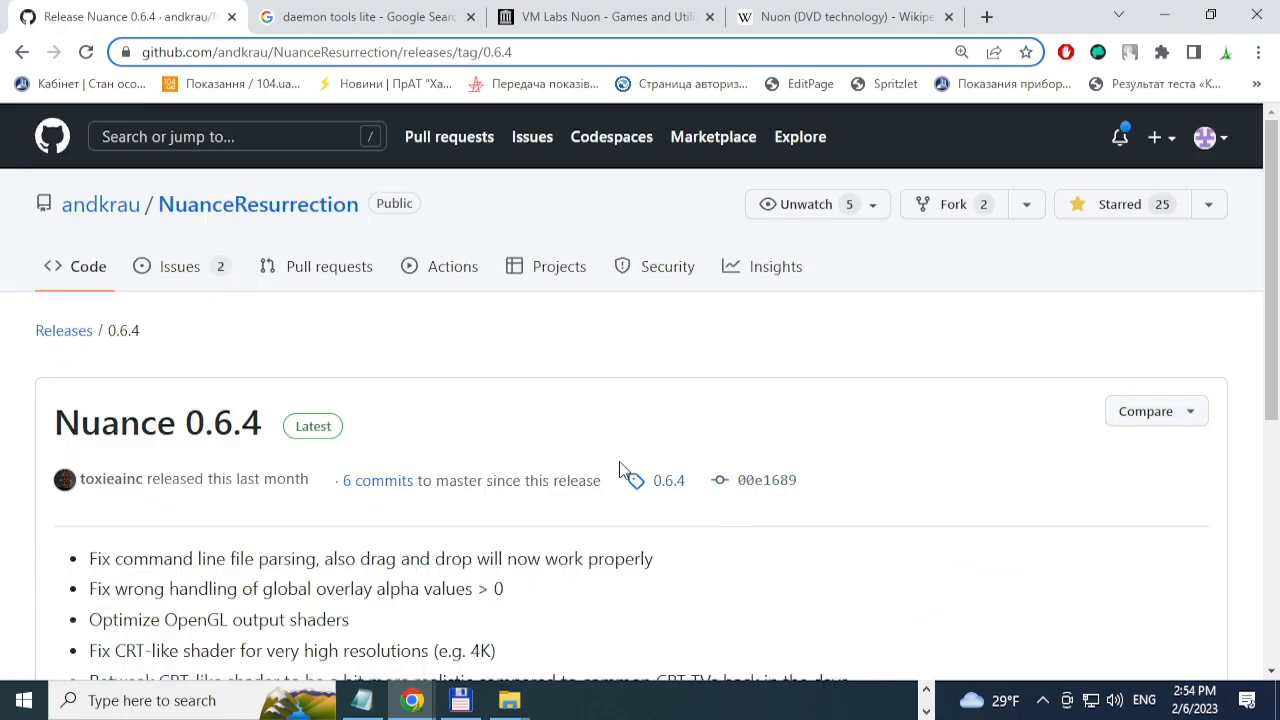
pyautogui.scroll(-3)
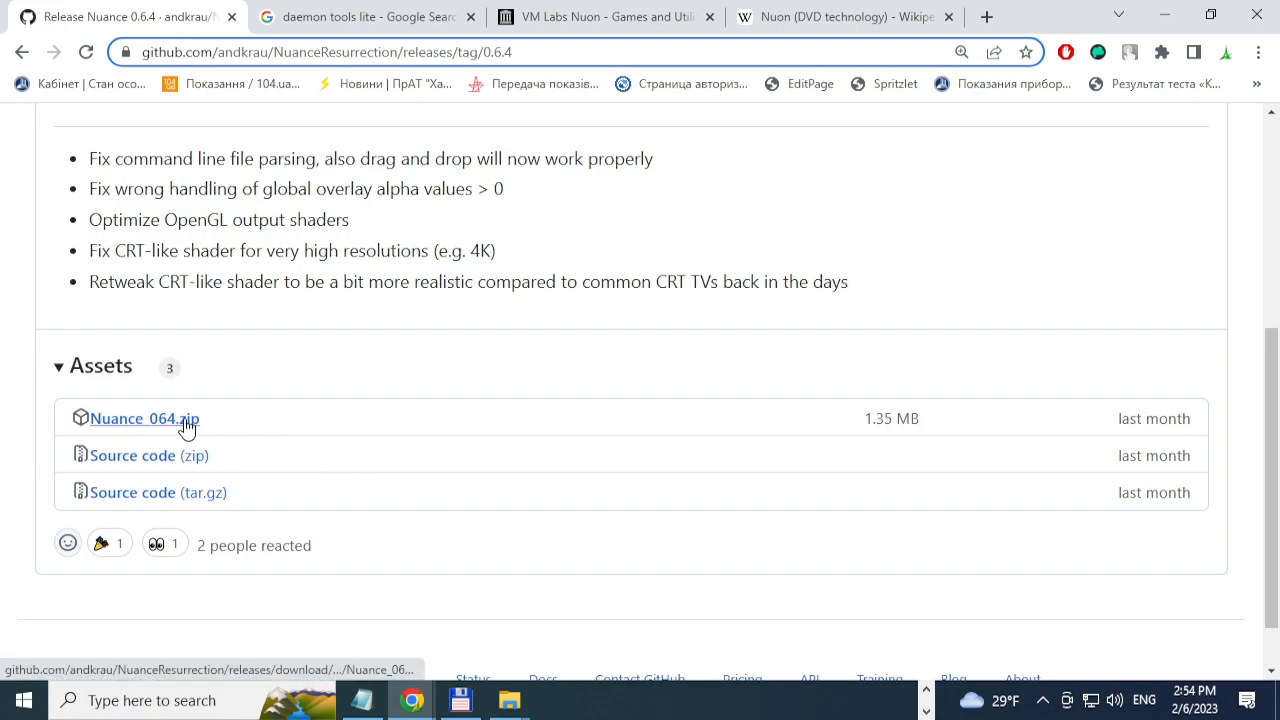
pyautogui.moveTo(272, 466)
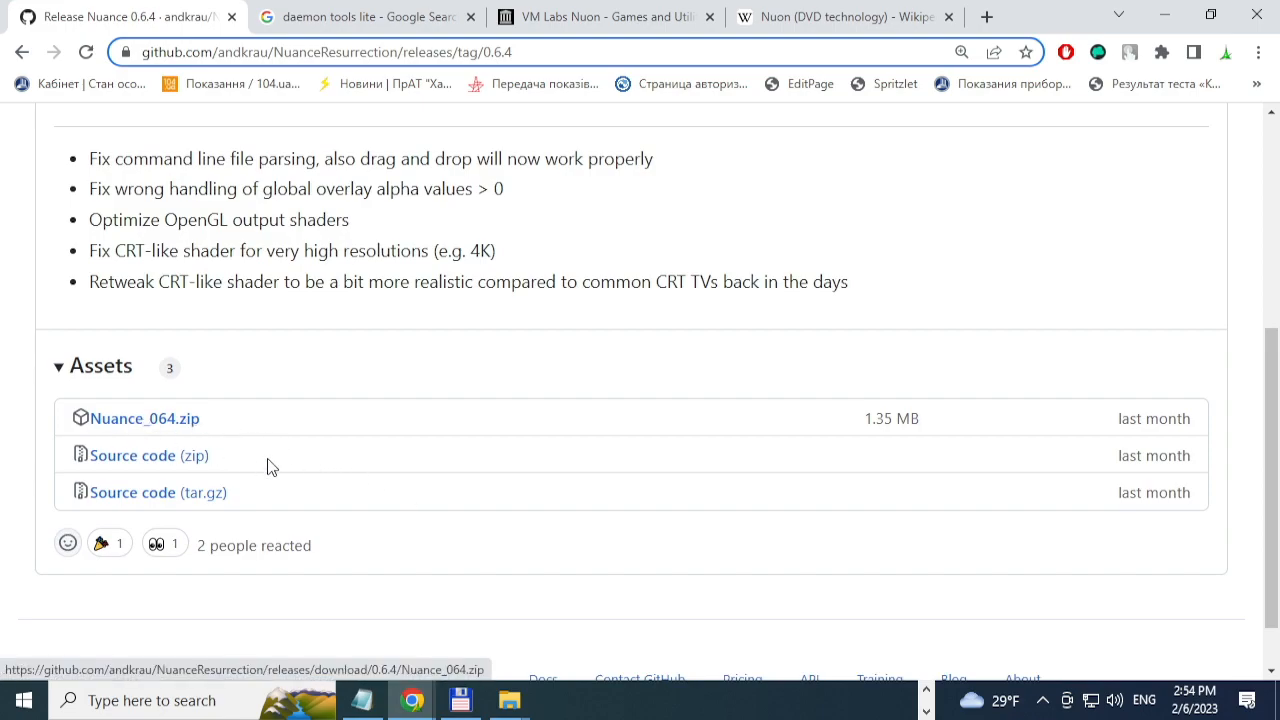
pyautogui.moveTo(444, 584)
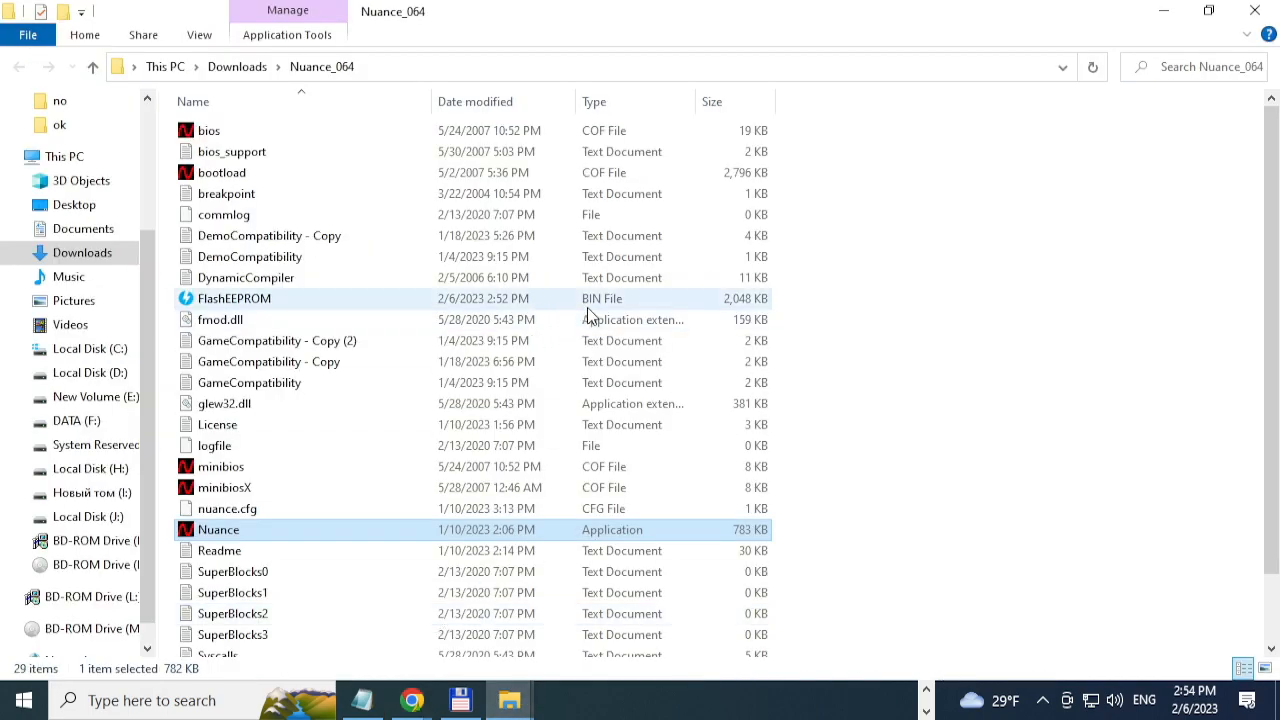
pyautogui.moveTo(270, 544)
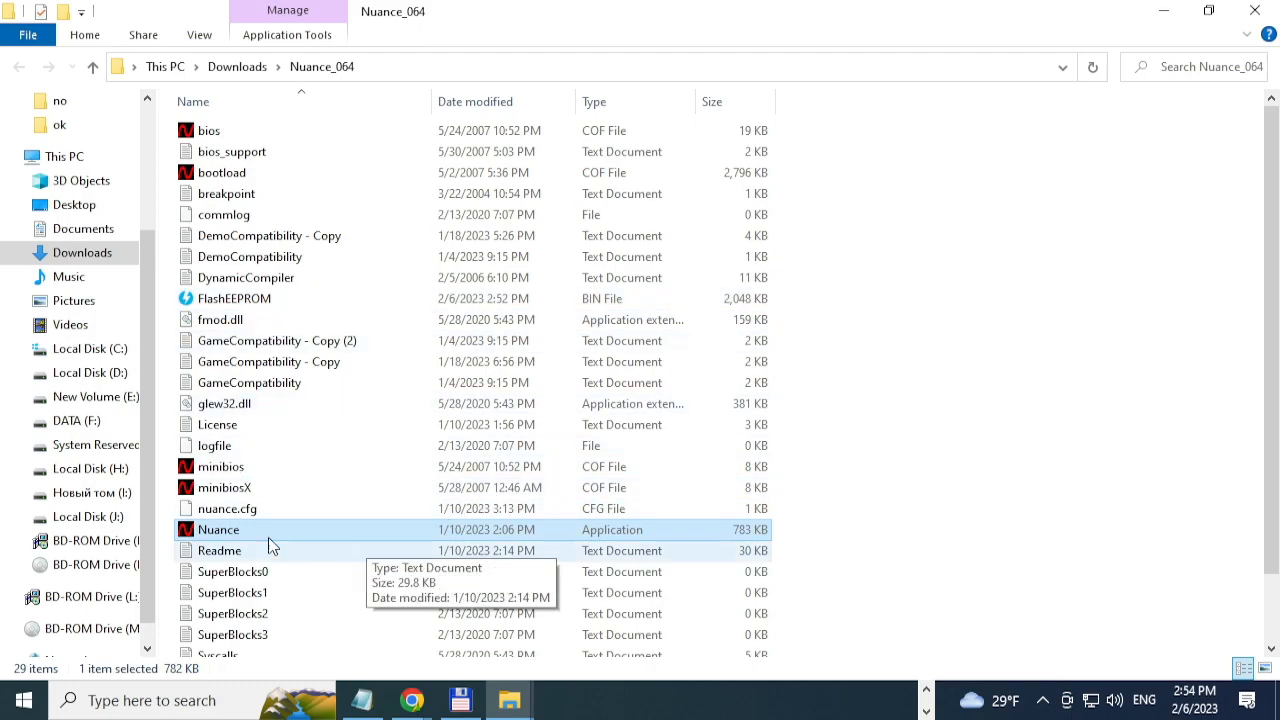
pyautogui.moveTo(610, 528)
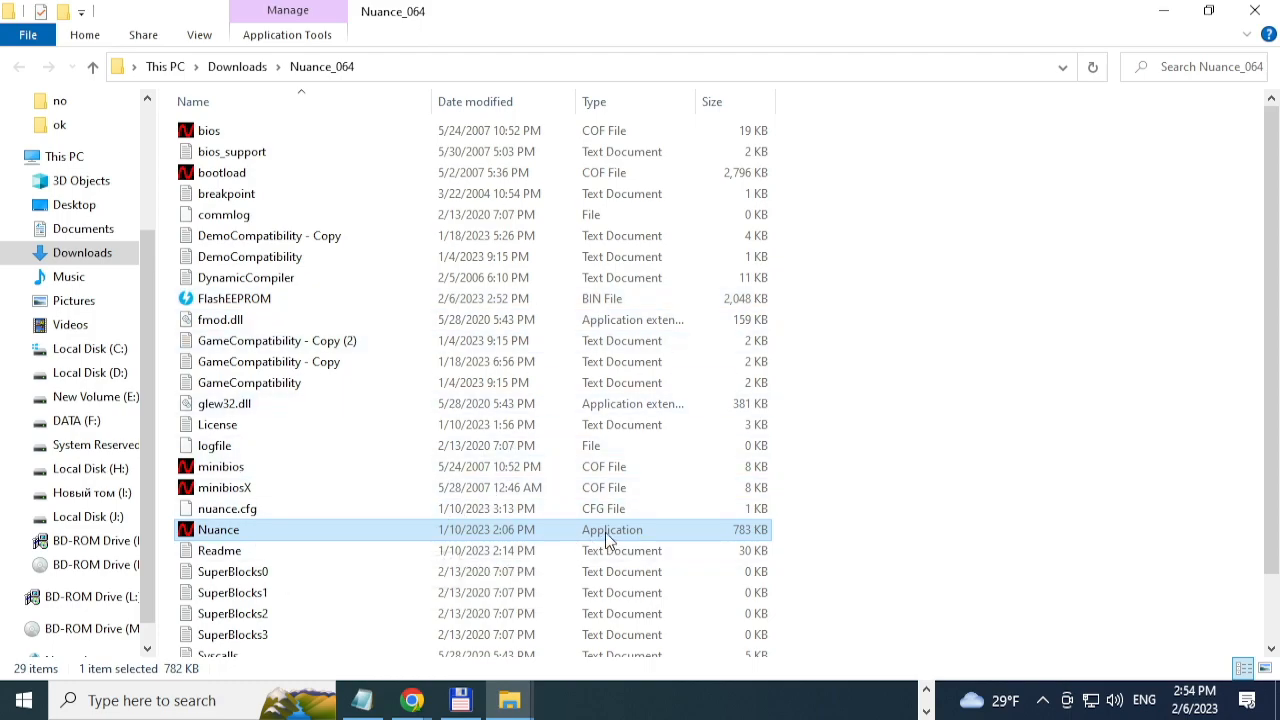
# - Launch the Nuance emulator from the Downloads\Nuance_064 folder
pyautogui.doubleClick(218, 528)
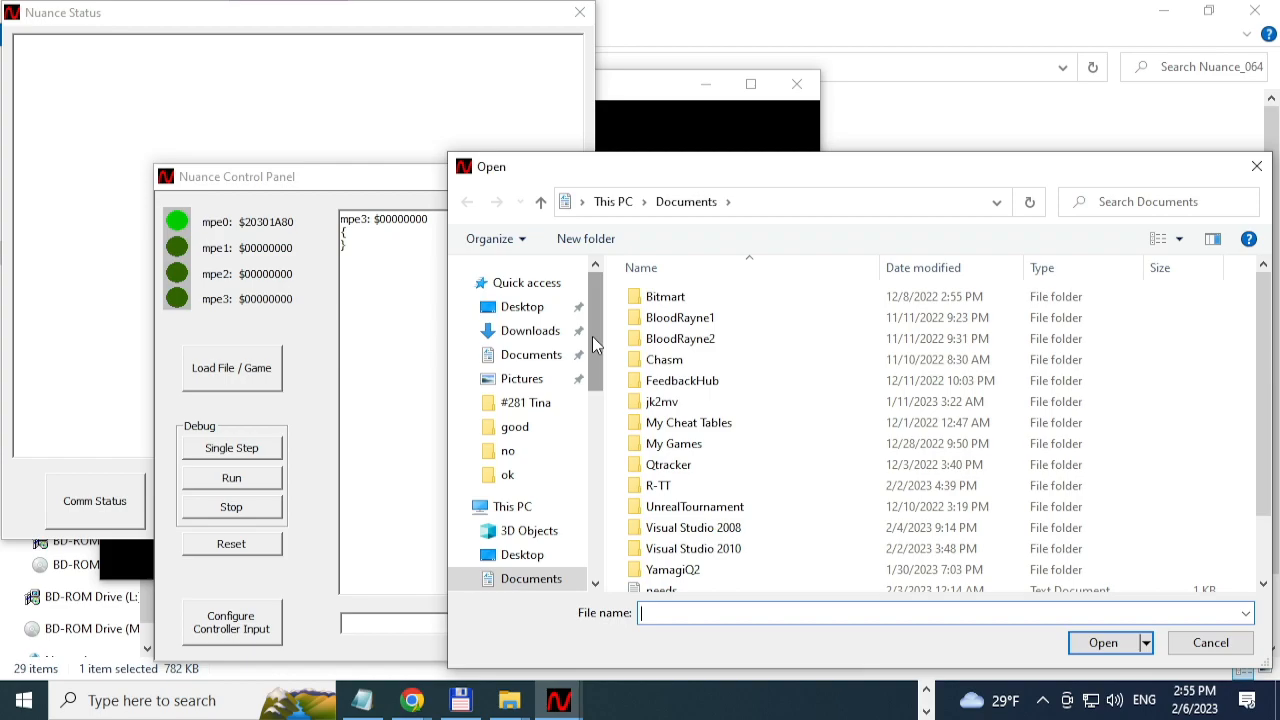
# - Browse into the NUON folder of the mounted Toshiba Sampler disc (M:)
pyautogui.scroll(-3)
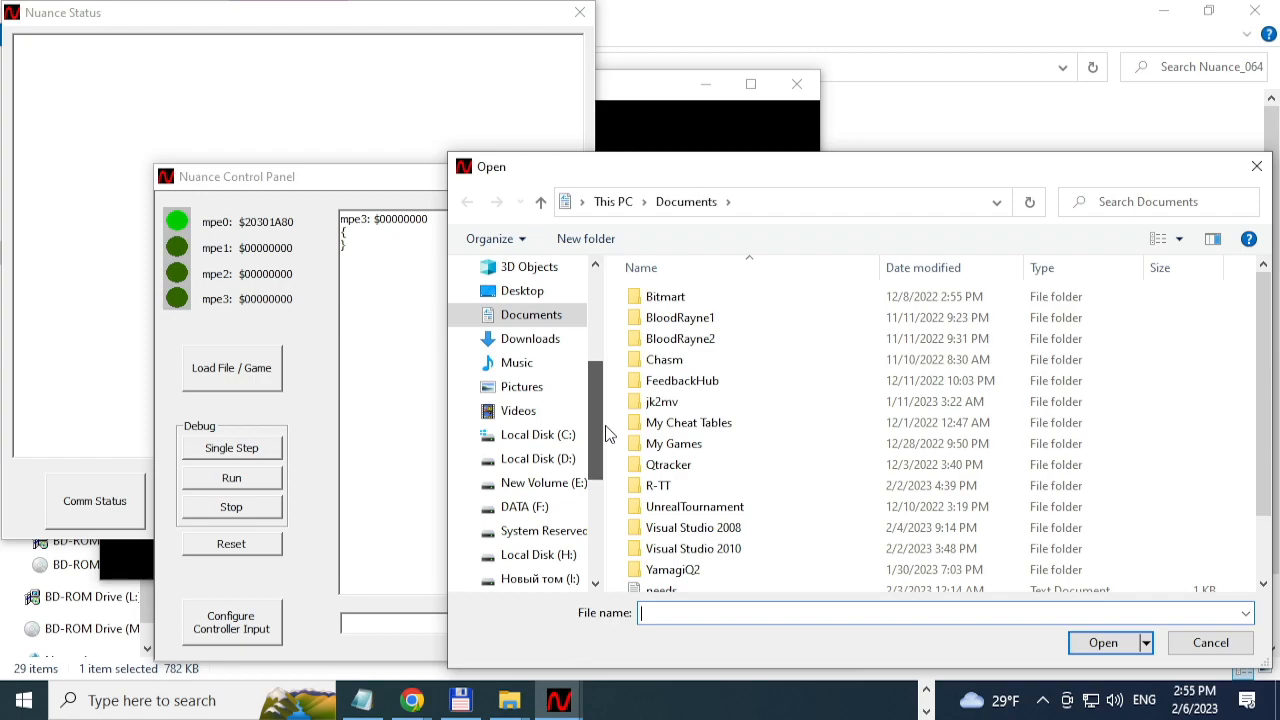
pyautogui.scroll(-3)
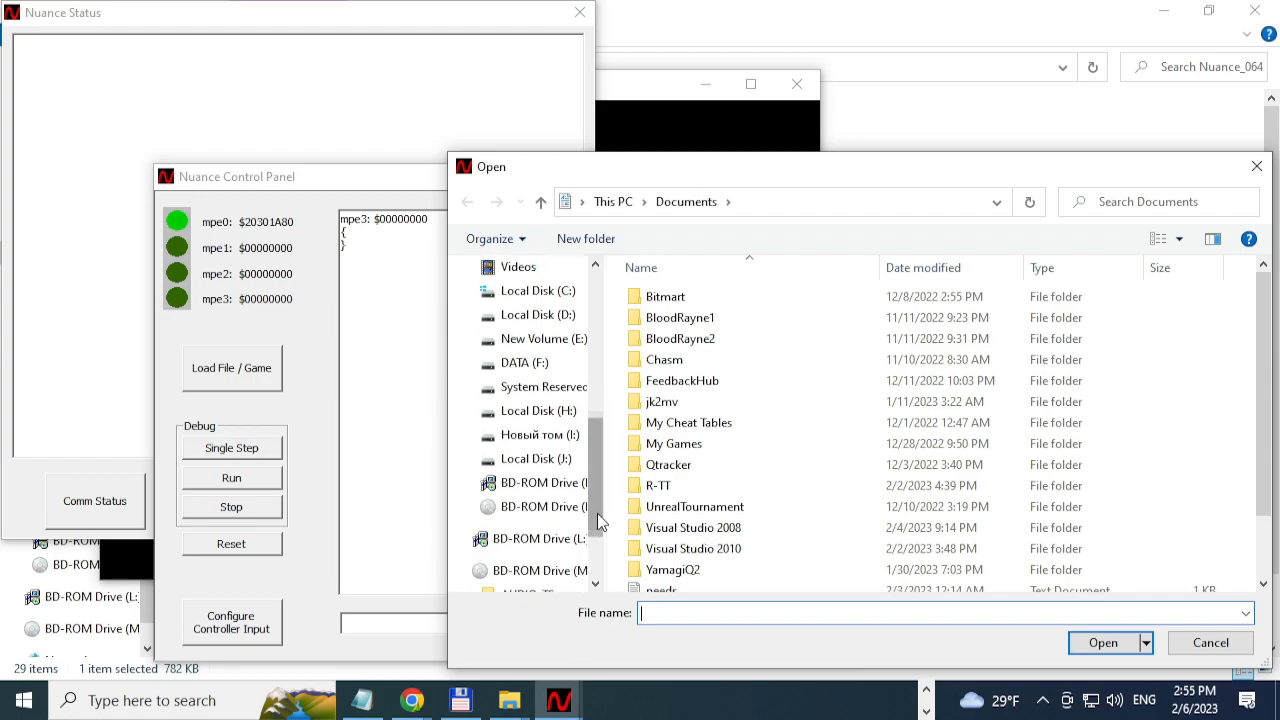
pyautogui.click(458, 498)
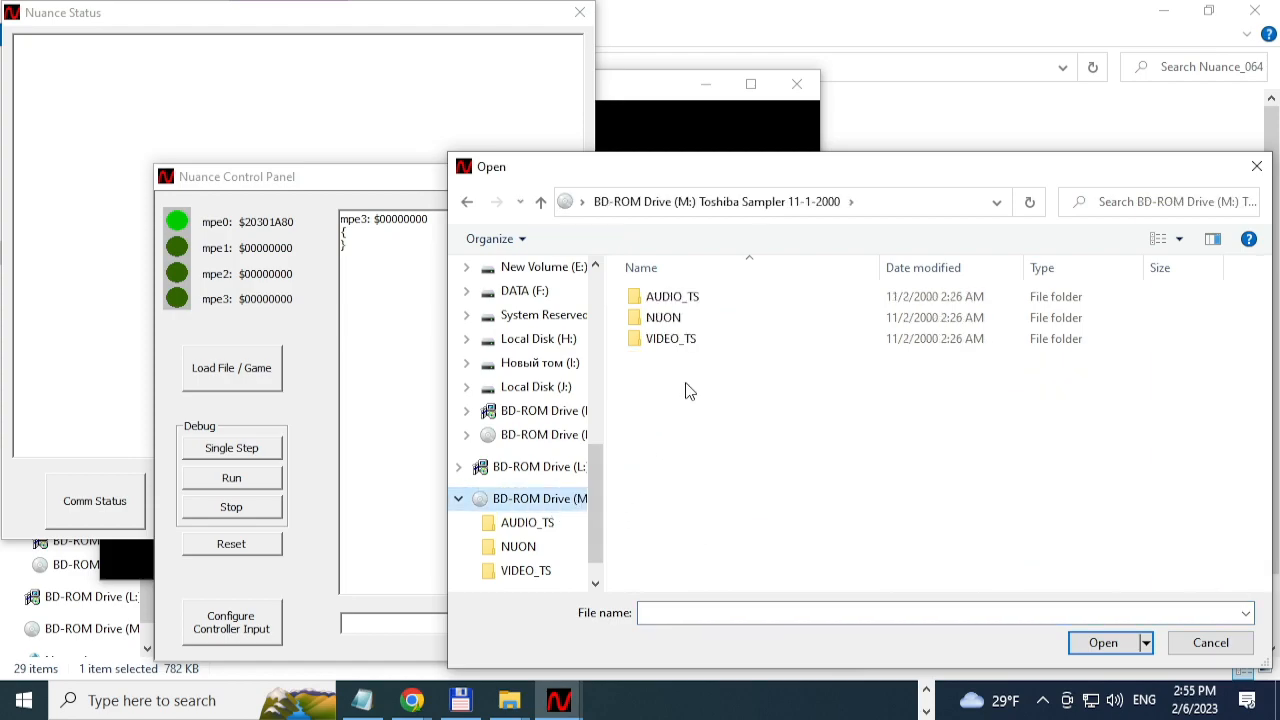
pyautogui.click(664, 316)
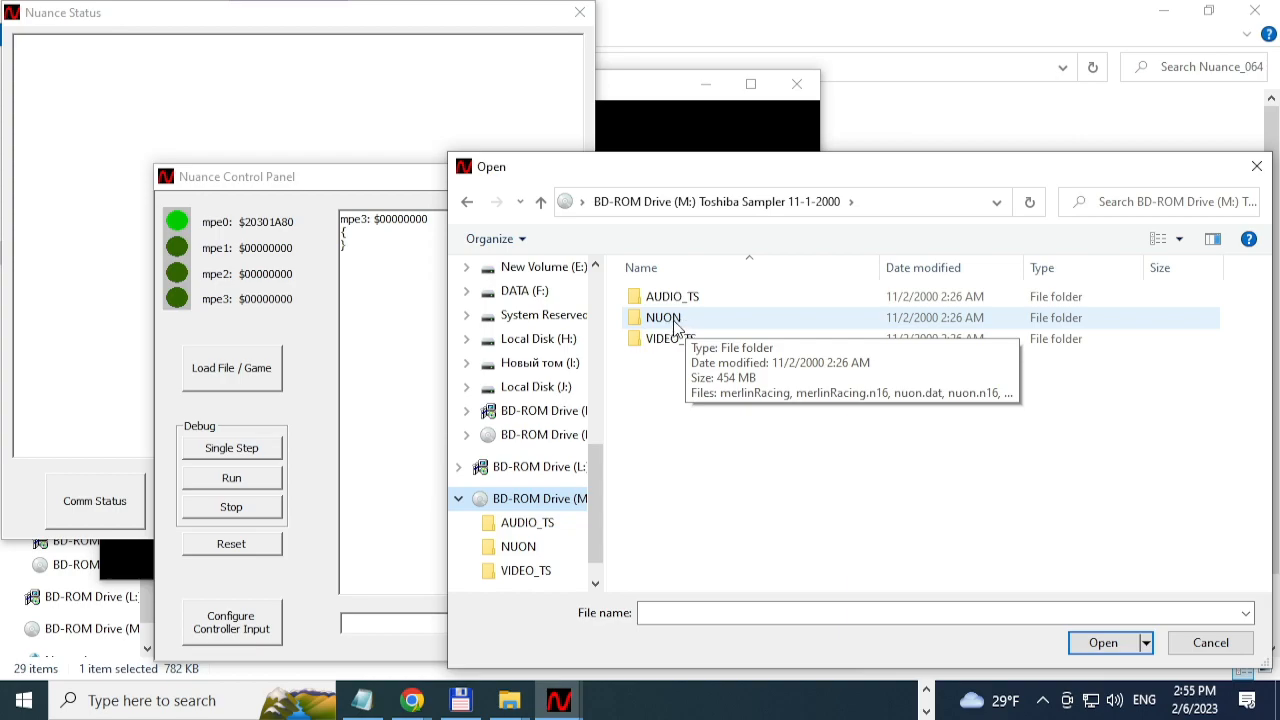
pyautogui.doubleClick(664, 316)
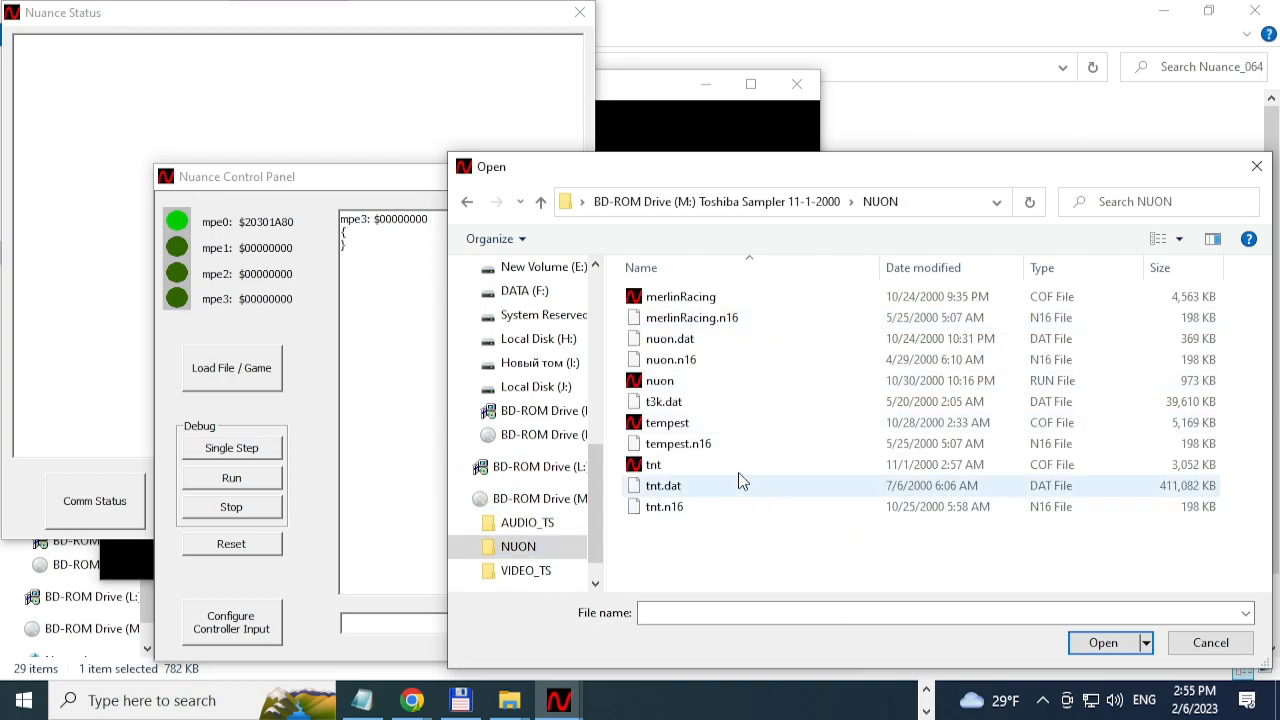
# - Load the tnt program so the emulator starts running it
pyautogui.click(652, 464)
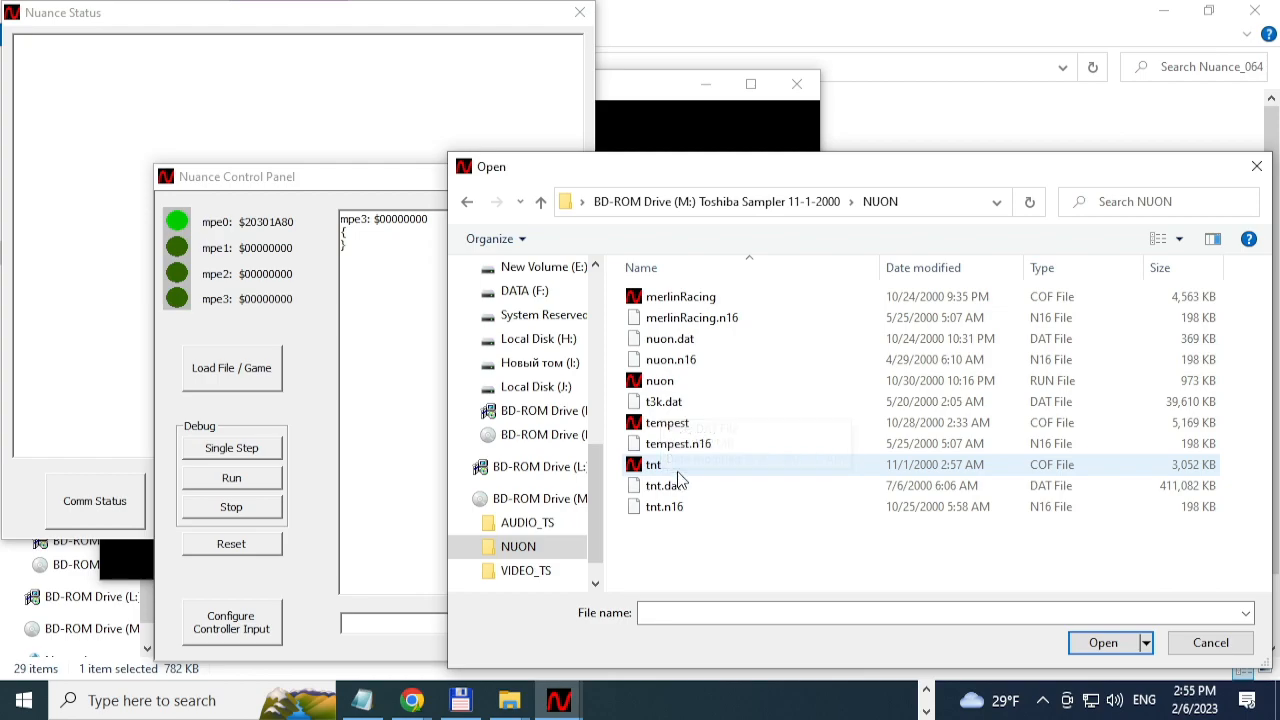
pyautogui.click(664, 400)
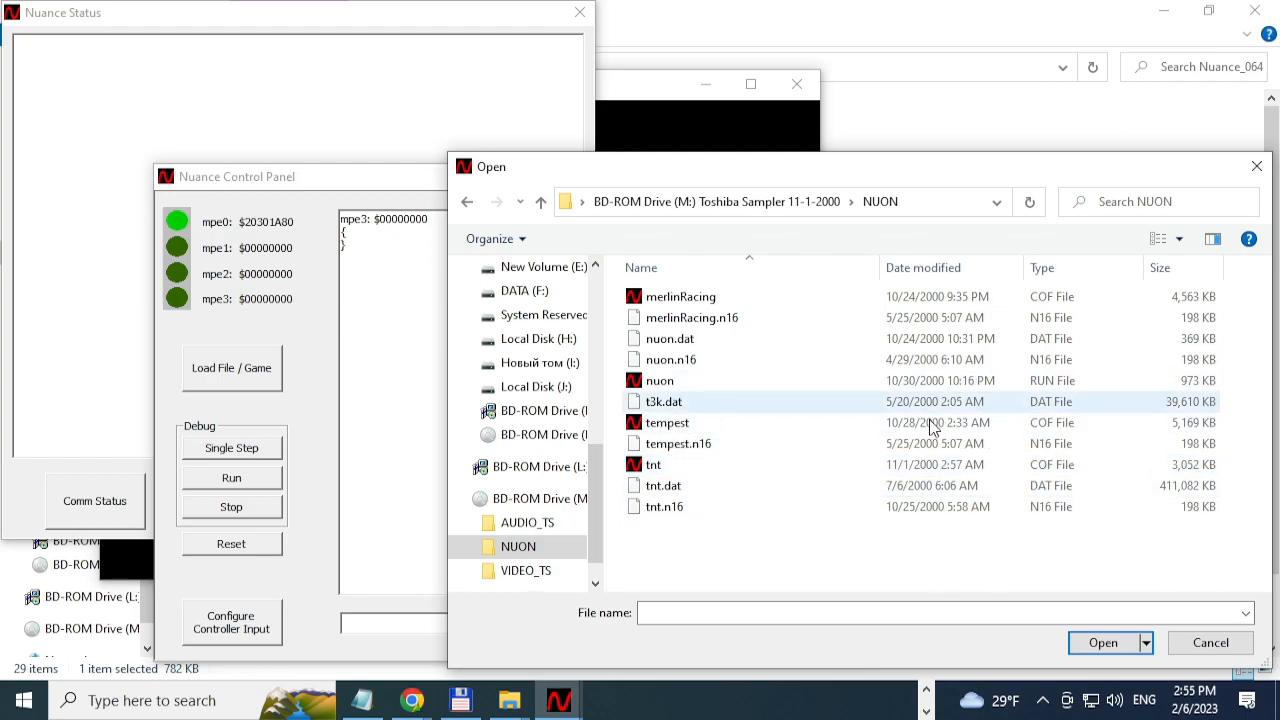
pyautogui.click(652, 464)
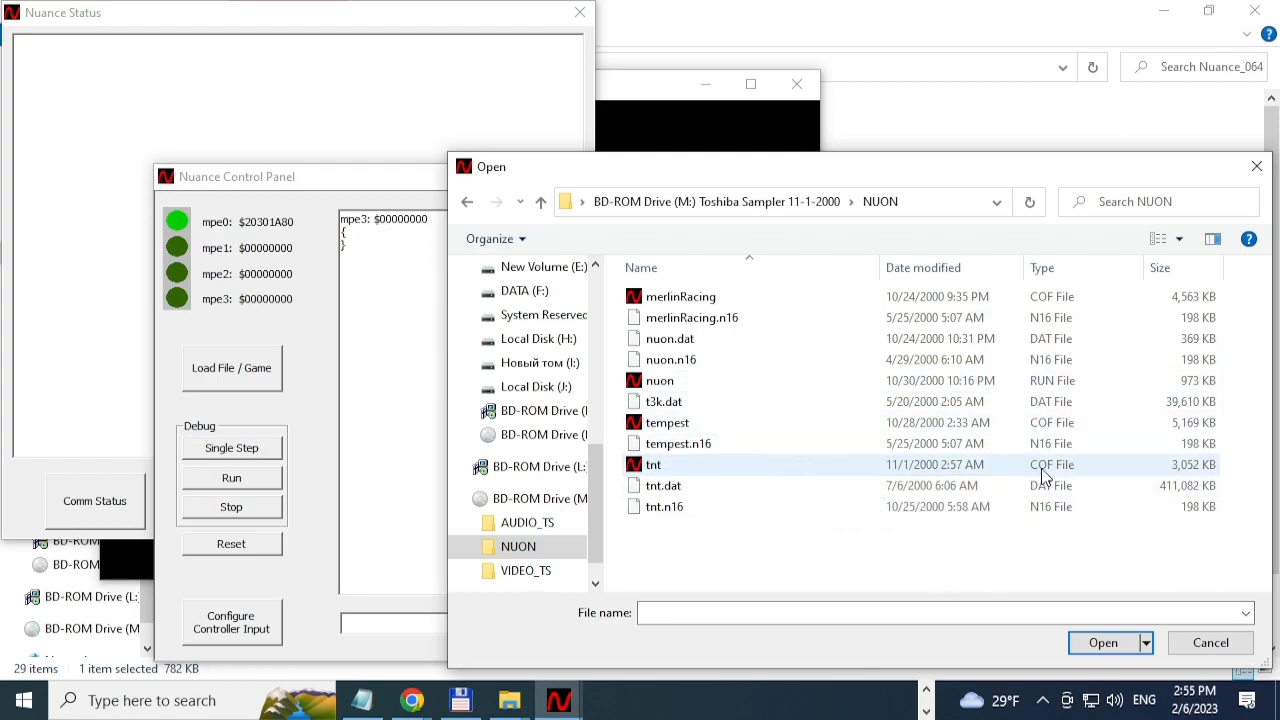
pyautogui.click(660, 380)
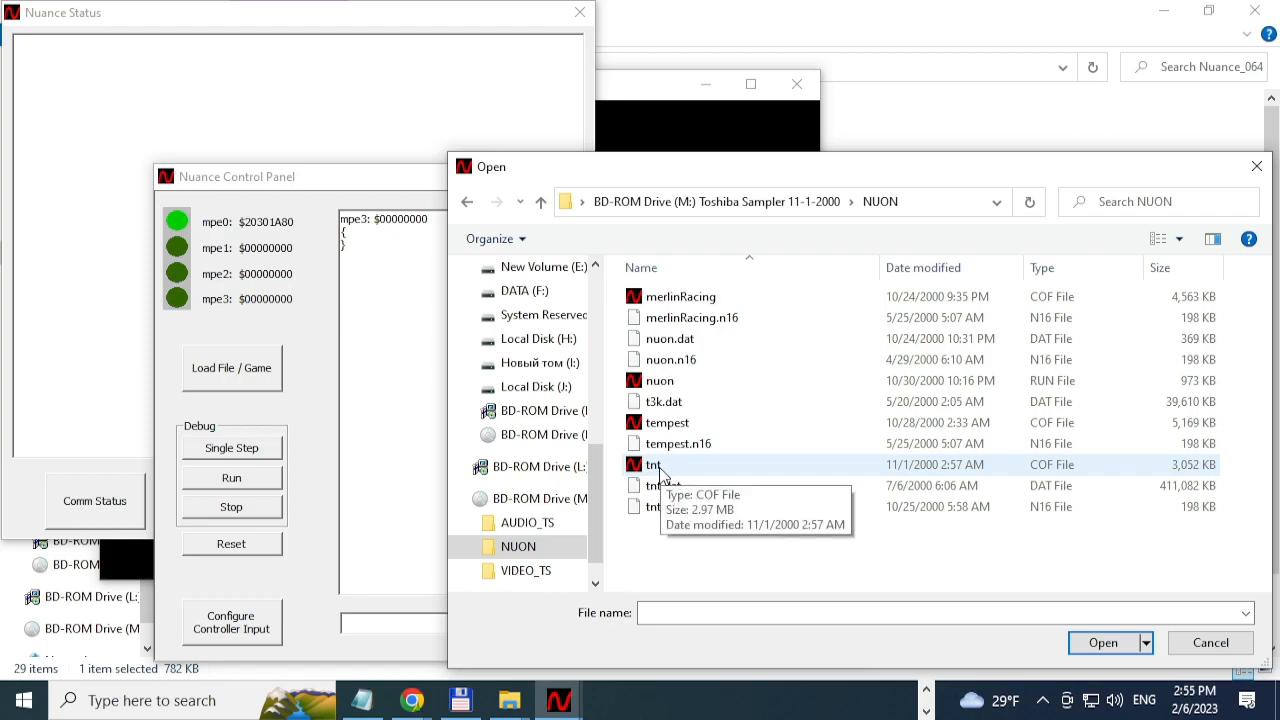
pyautogui.doubleClick(652, 464)
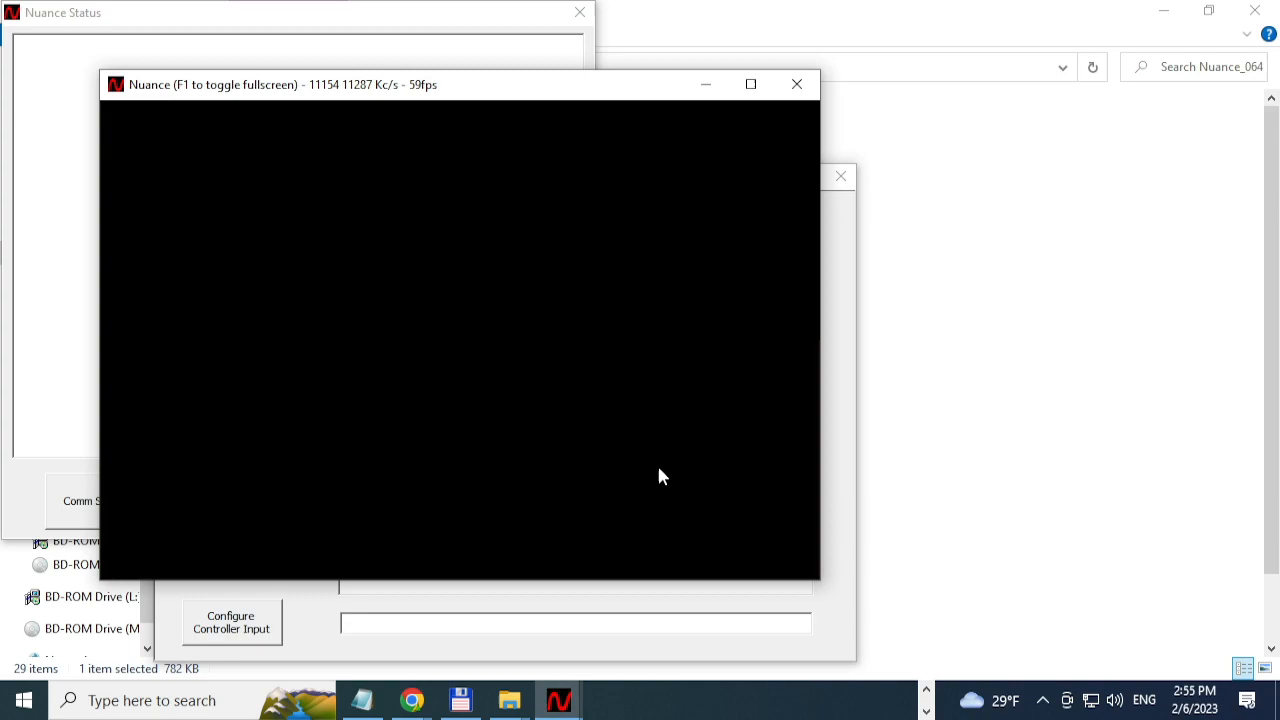
pyautogui.moveTo(588, 352)
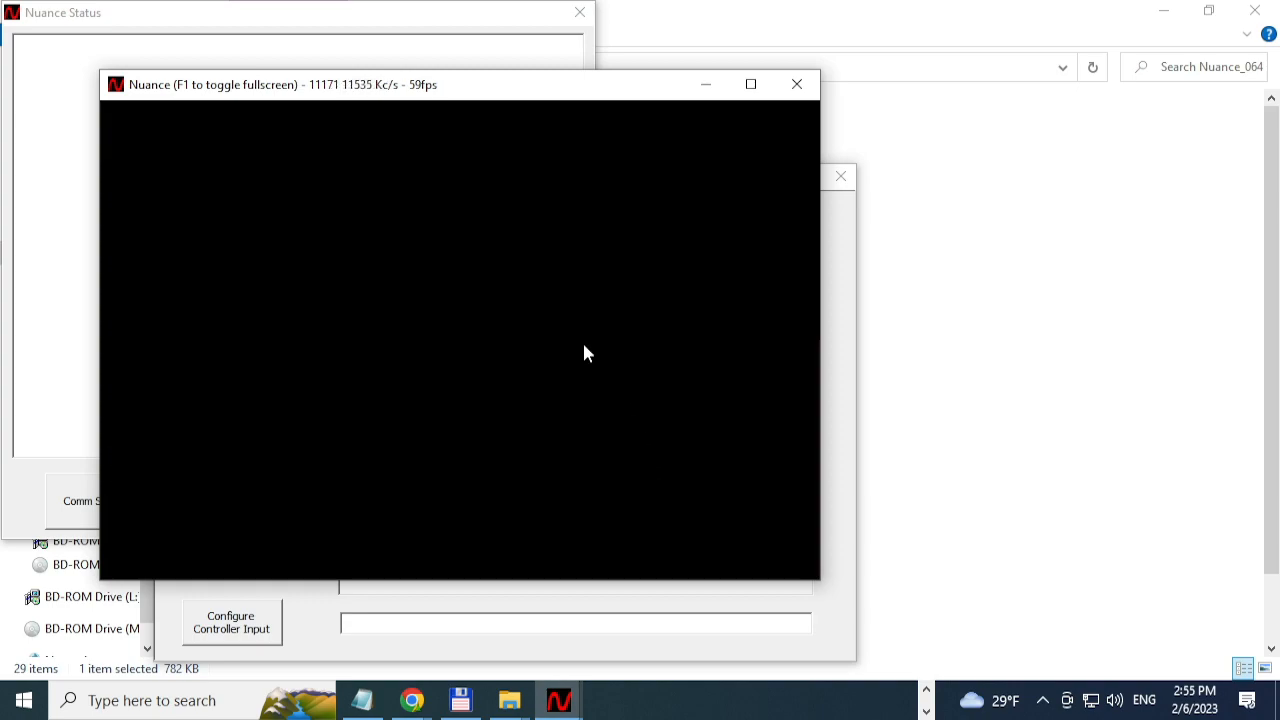